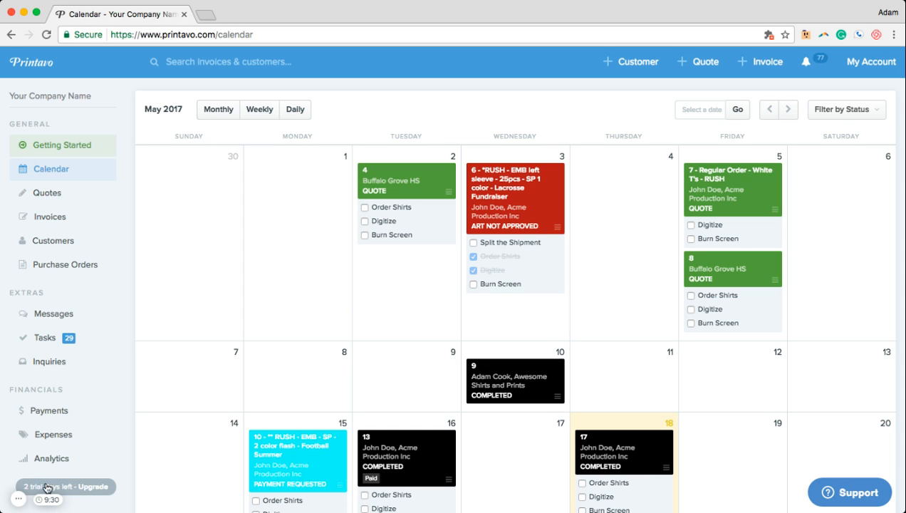
mouse_move(125, 396)
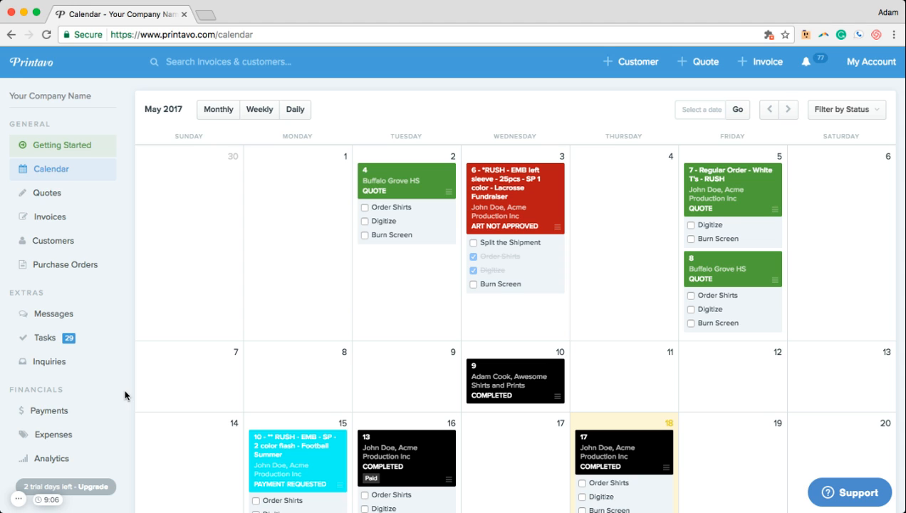
Open John Doe's record from the Customers list and start a new quote
click(53, 240)
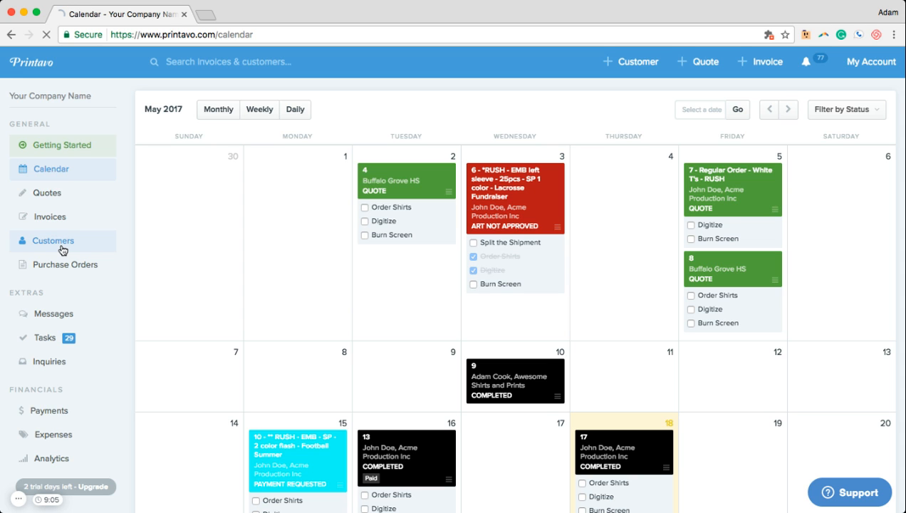
click(53, 240)
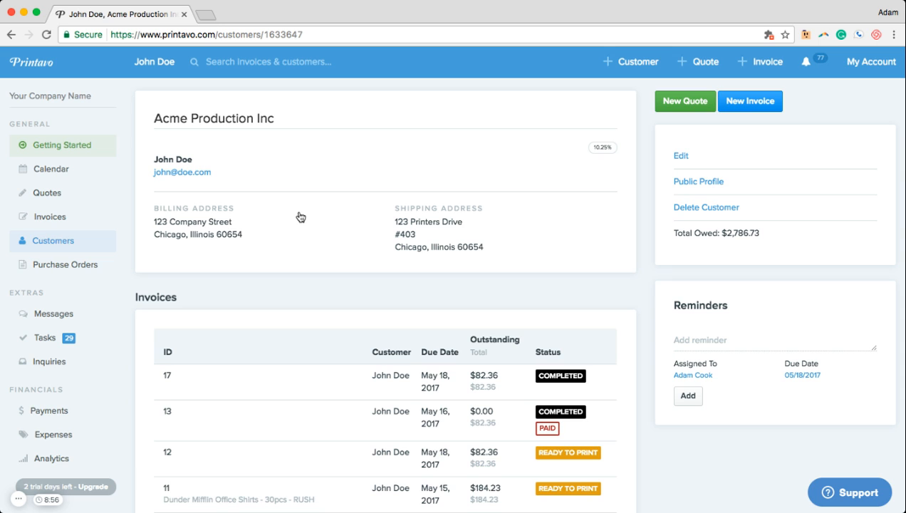
mouse_move(323, 212)
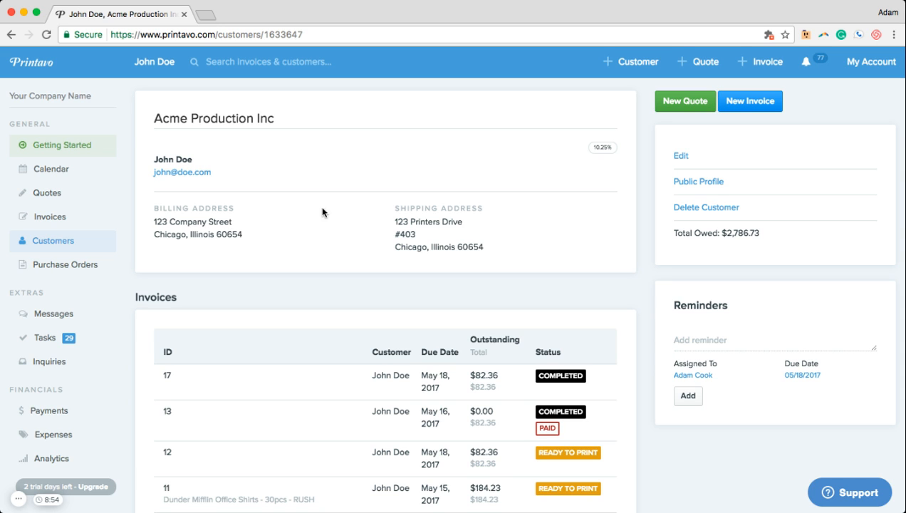
click(684, 100)
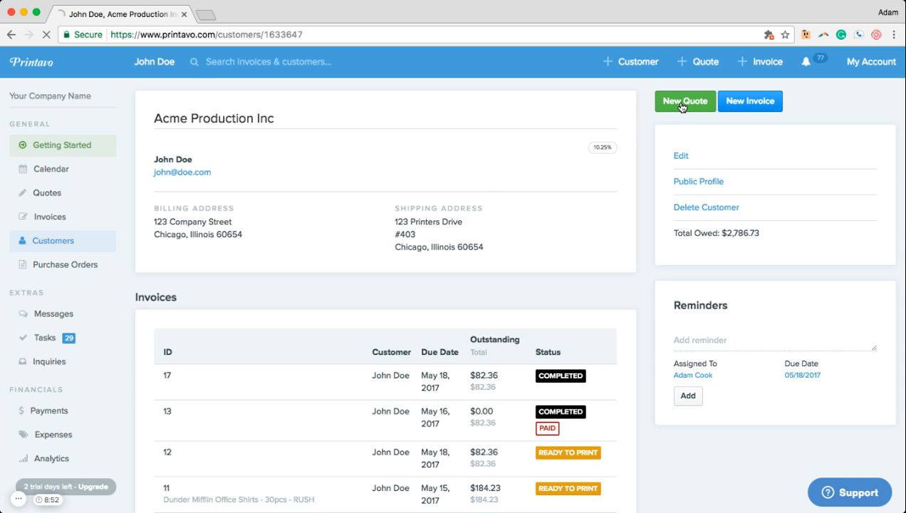
Confirm the new quote with Acme Production Inc's addresses and scroll to line items
click(684, 100)
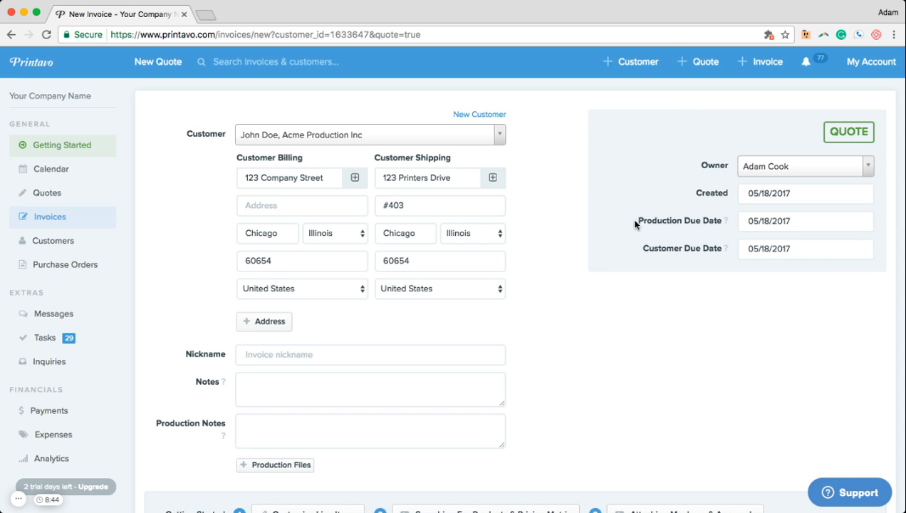
mouse_move(645, 255)
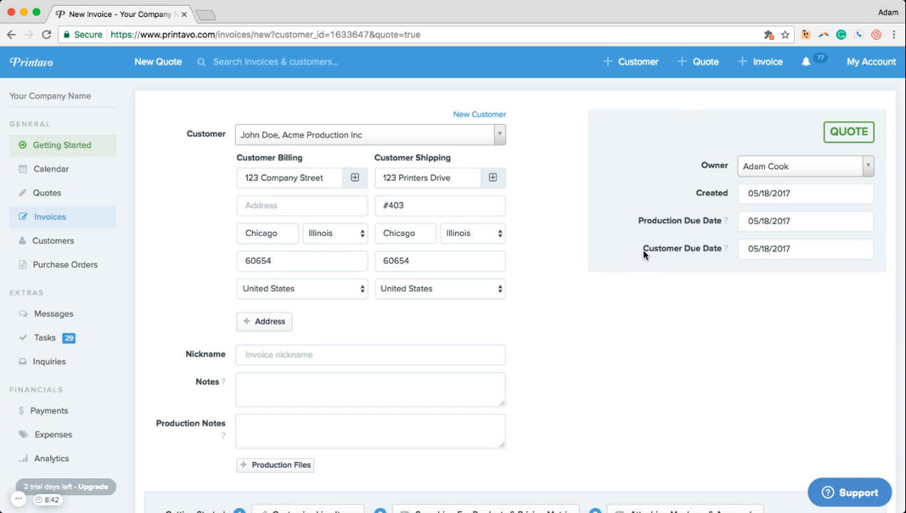
mouse_move(521, 359)
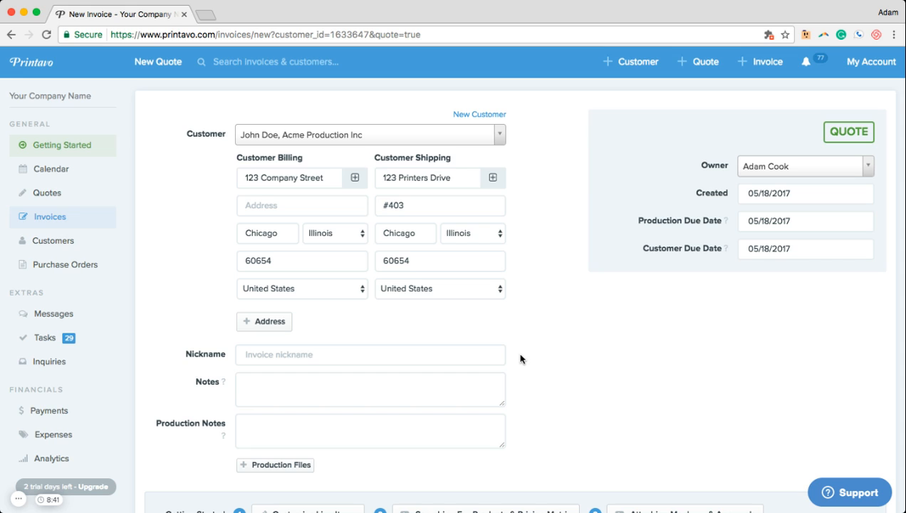
mouse_move(545, 387)
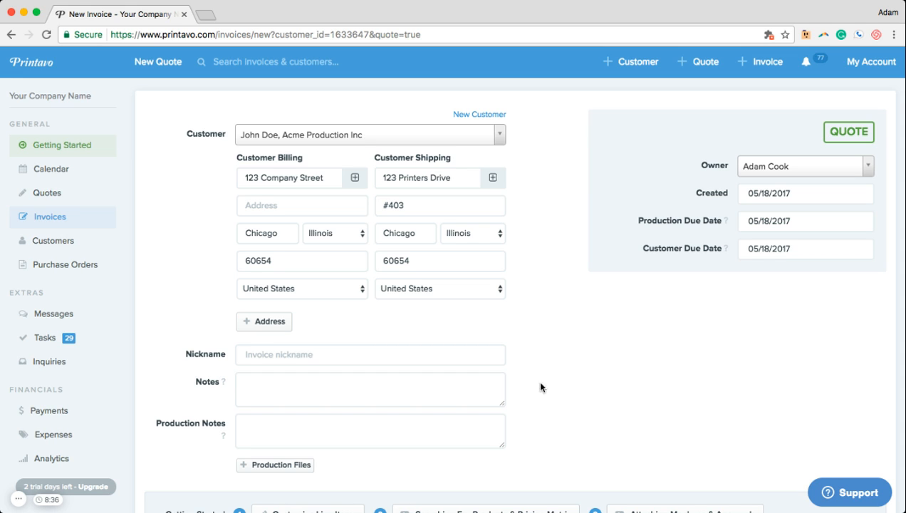
mouse_move(516, 435)
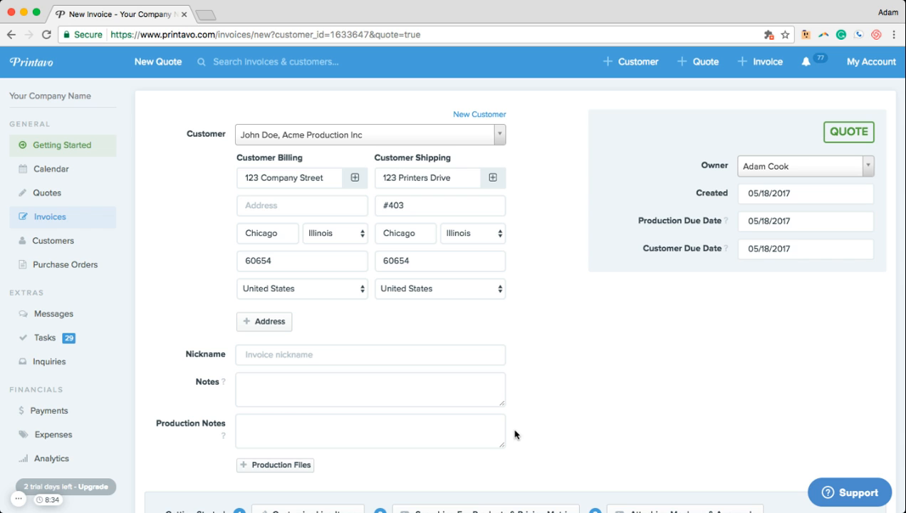
mouse_move(351, 463)
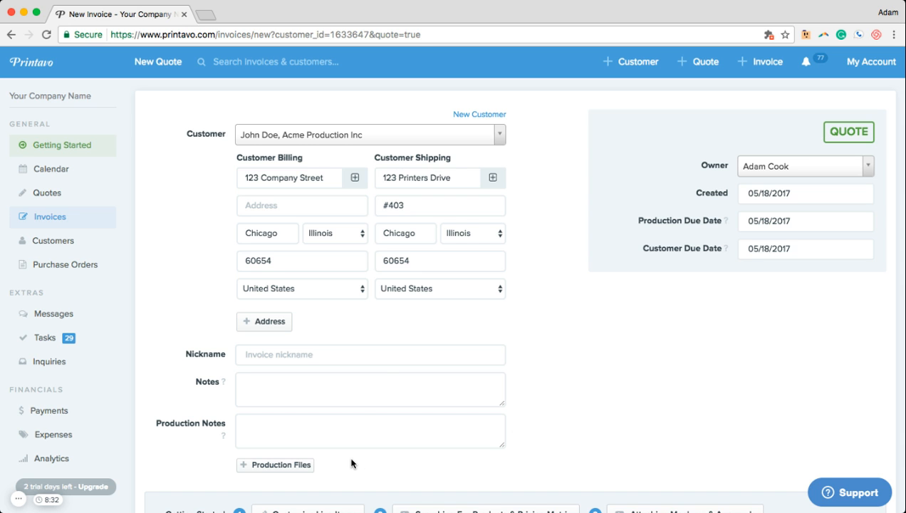
scroll(down, 3)
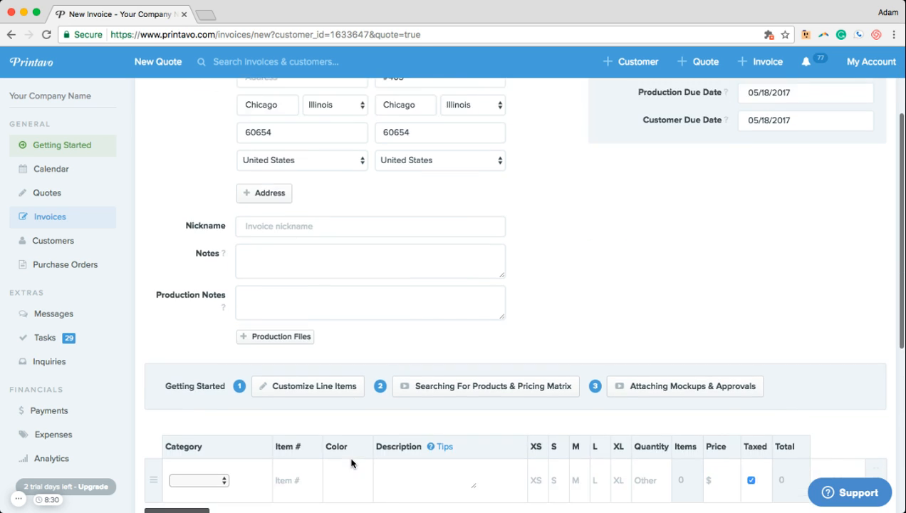
Add the PC54 Natural Core Cotton Tee line with 15 S and 15 M
scroll(down, 3)
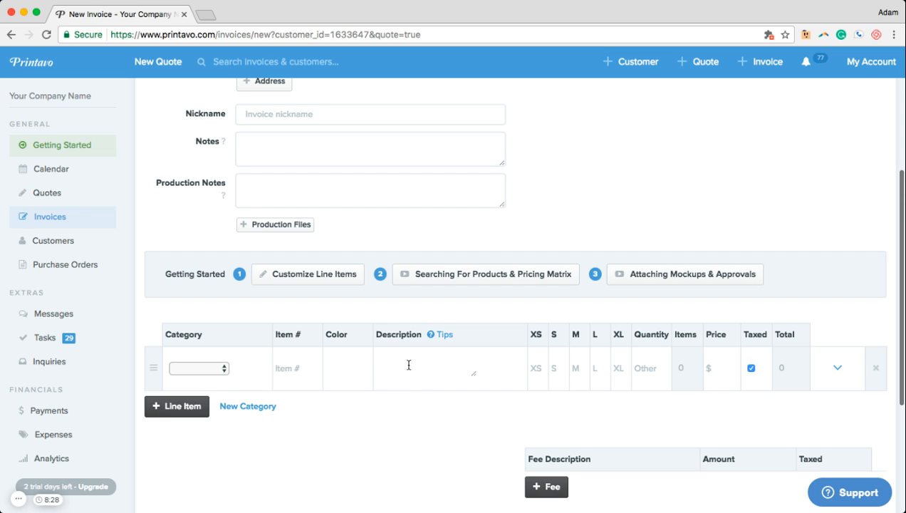
text(pc)
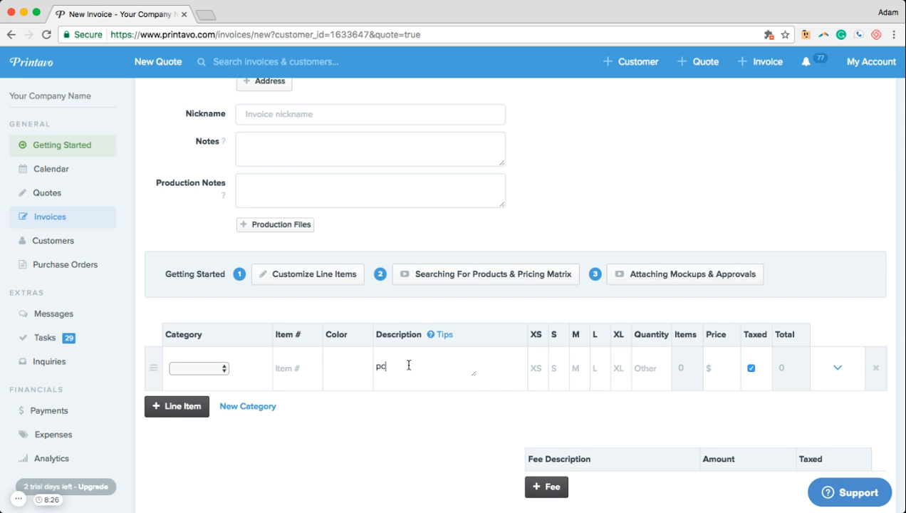
text(54)
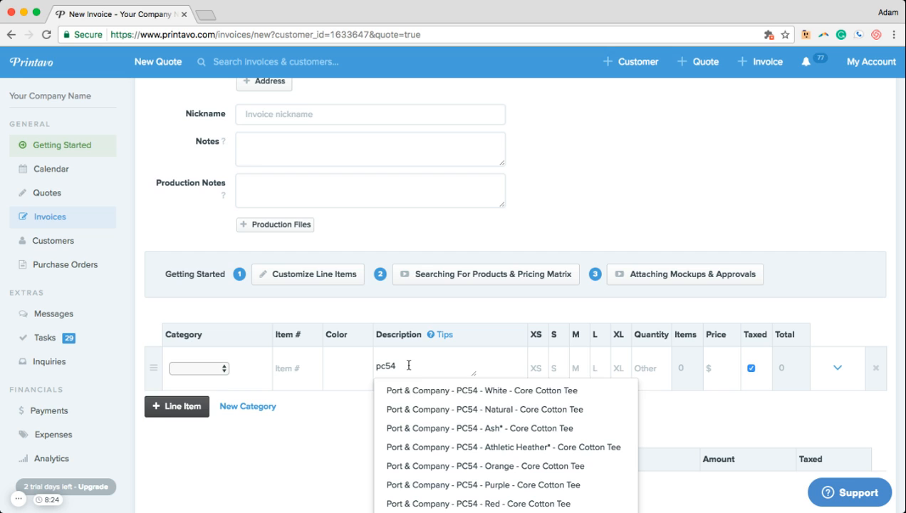
click(484, 409)
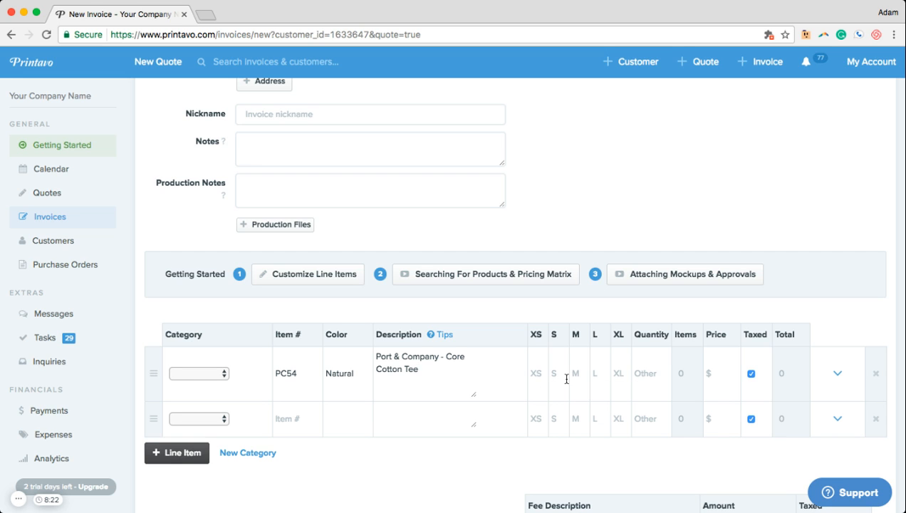
text(15)
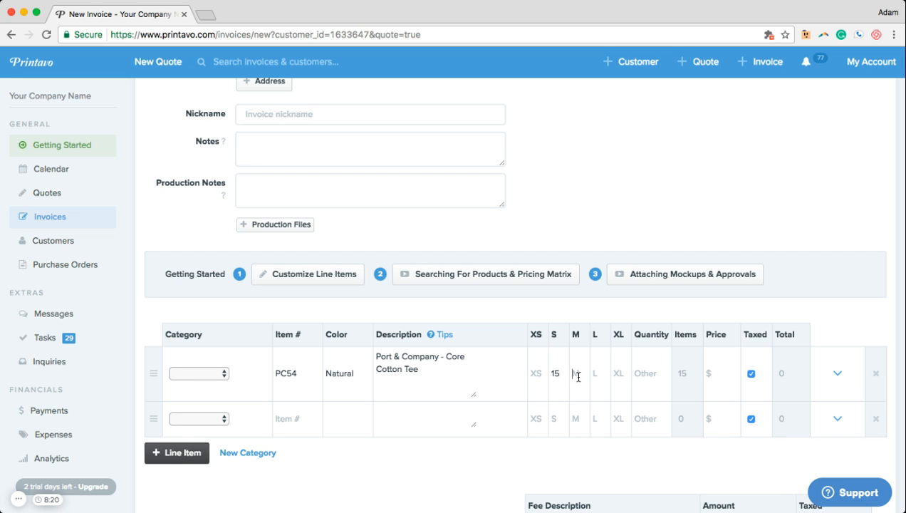
text(15)
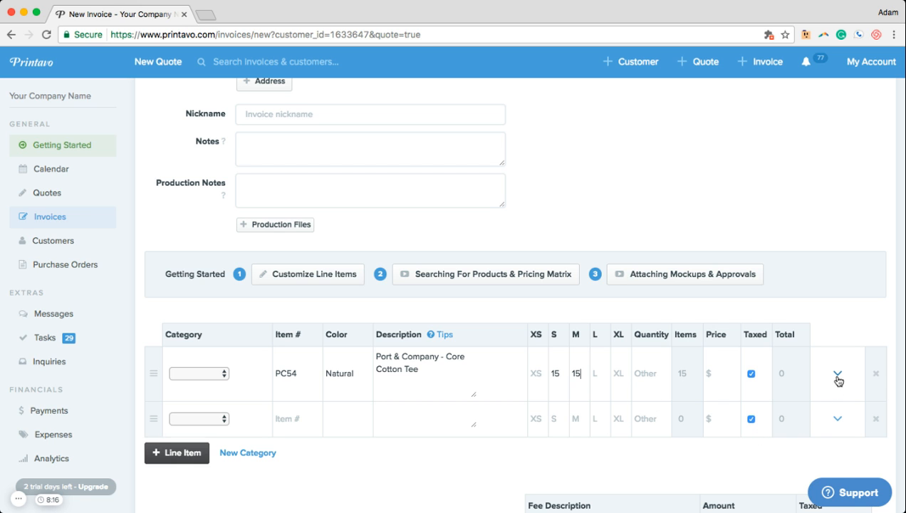
click(838, 373)
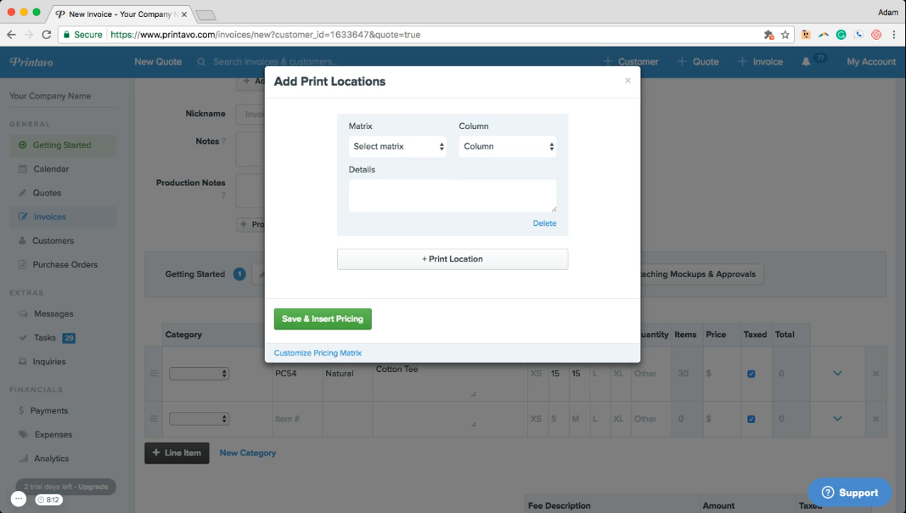
Insert 1-color Screen Printing matrix pricing: 3.87 each, 116.10 for 30 tees
click(397, 146)
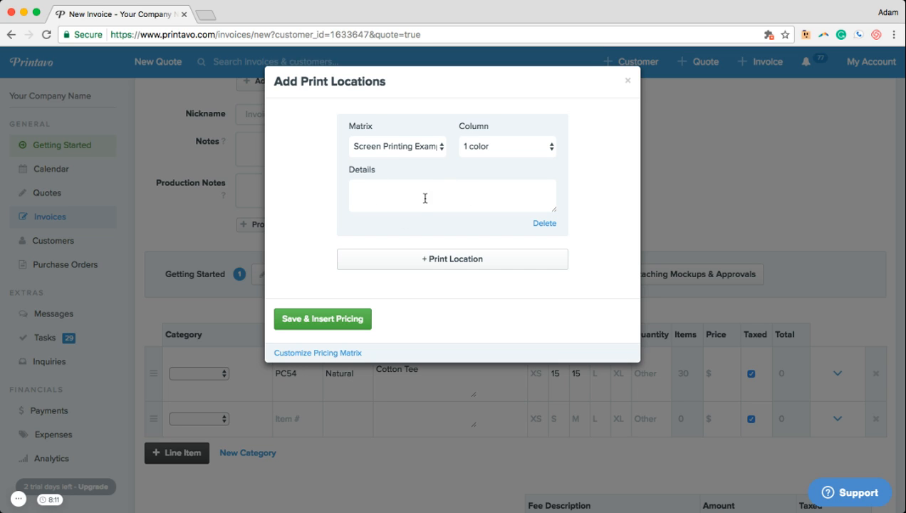
click(322, 319)
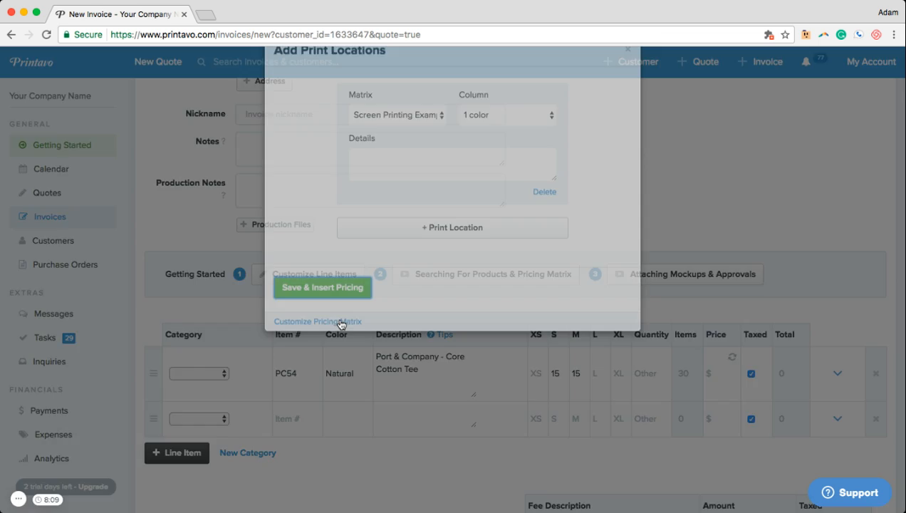
click(322, 287)
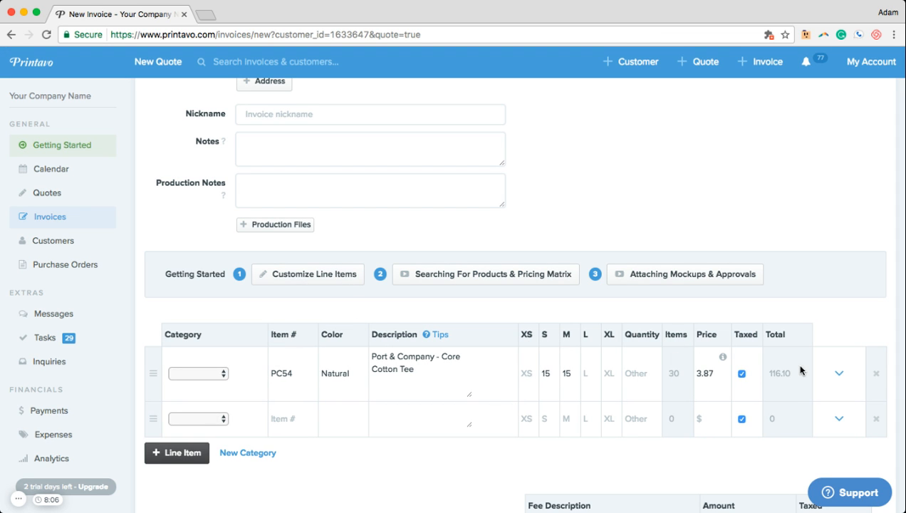
Upload the printed-tee mockup image from the computer onto the PC54 line
click(839, 373)
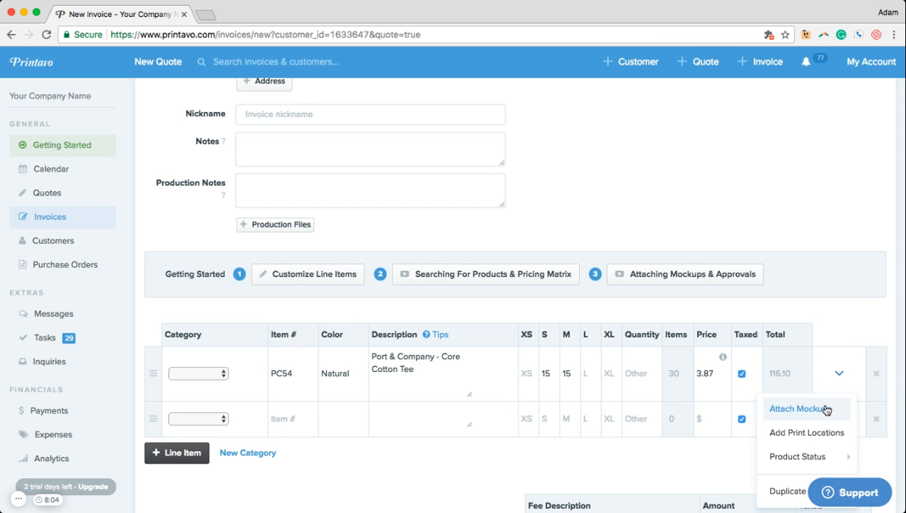
click(795, 408)
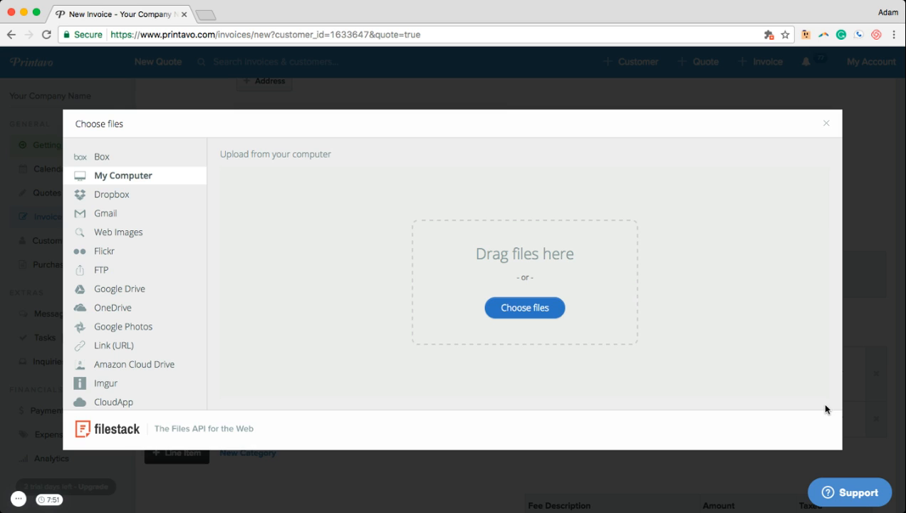
mouse_move(636, 329)
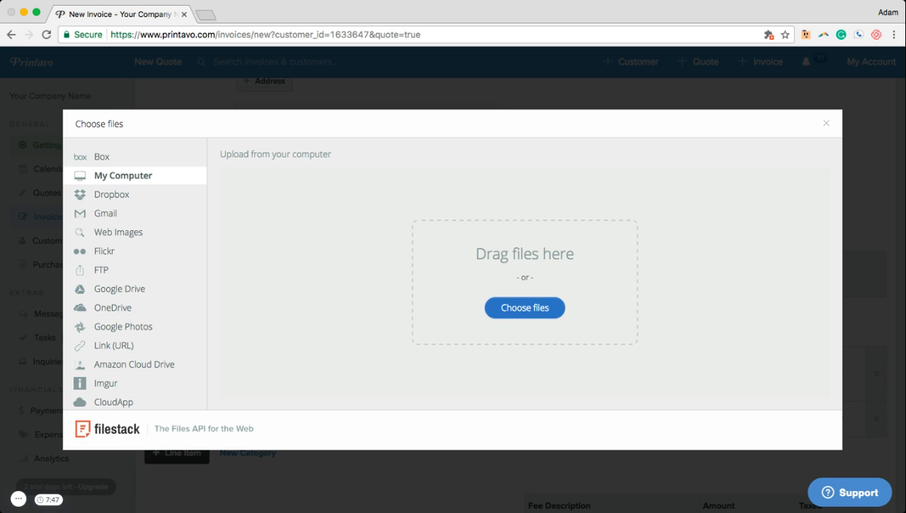
click(524, 307)
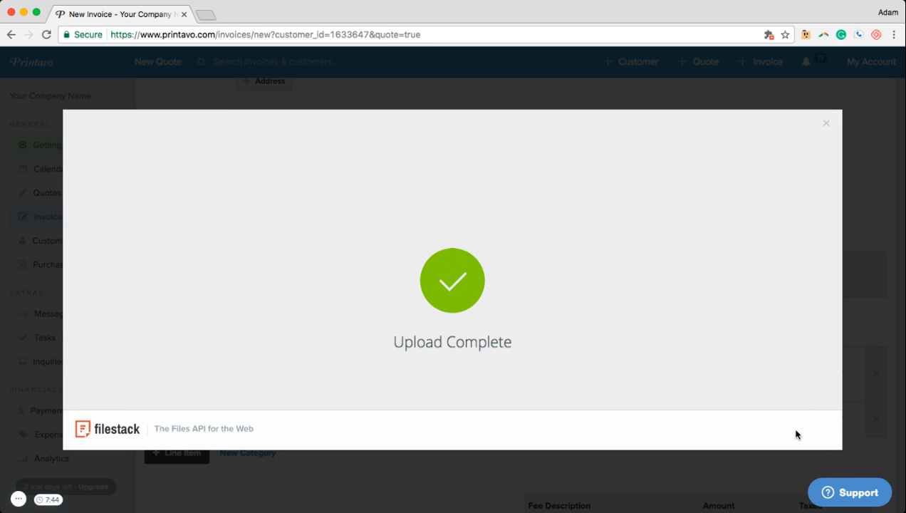
click(825, 123)
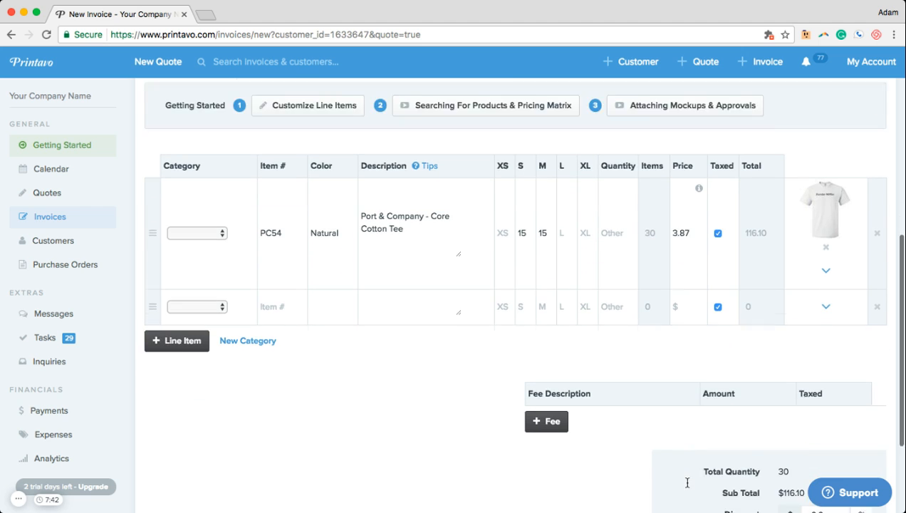
Save the quote as Quote #23 for Acme Production Inc, totaling $128.00
scroll(down, 3)
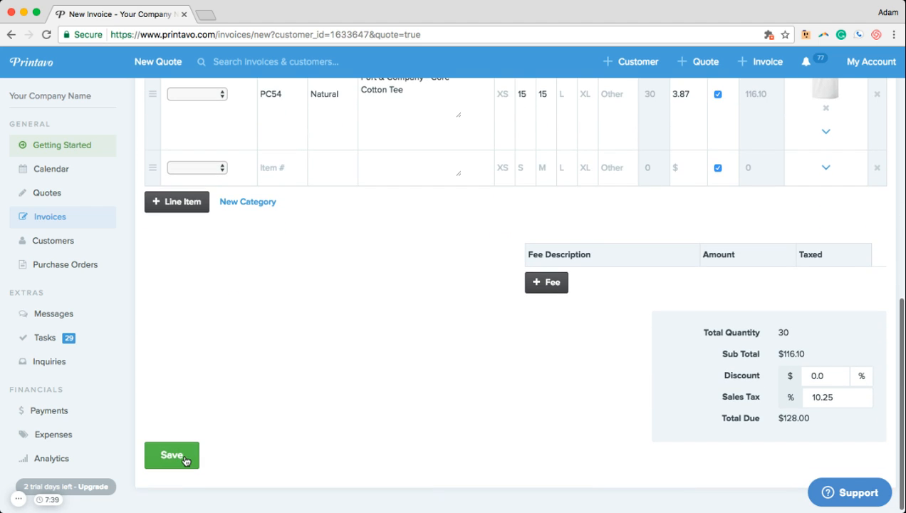
click(171, 455)
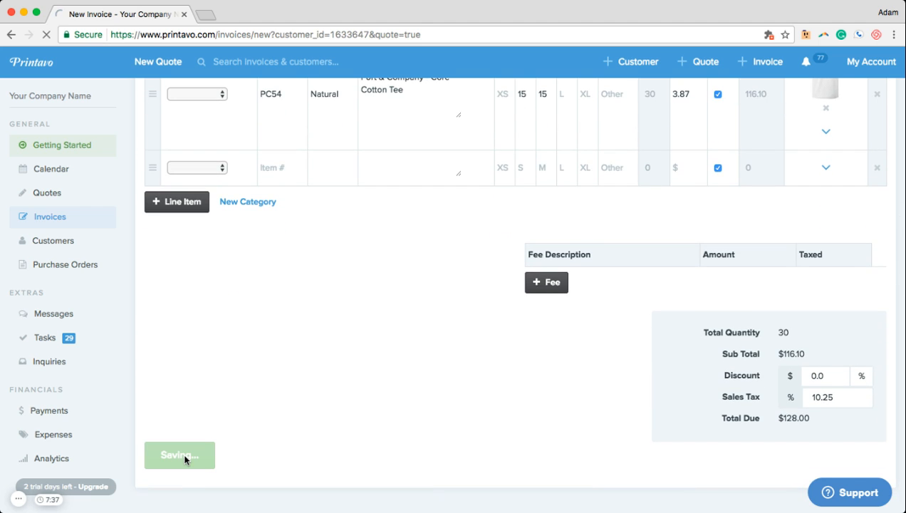
click(180, 455)
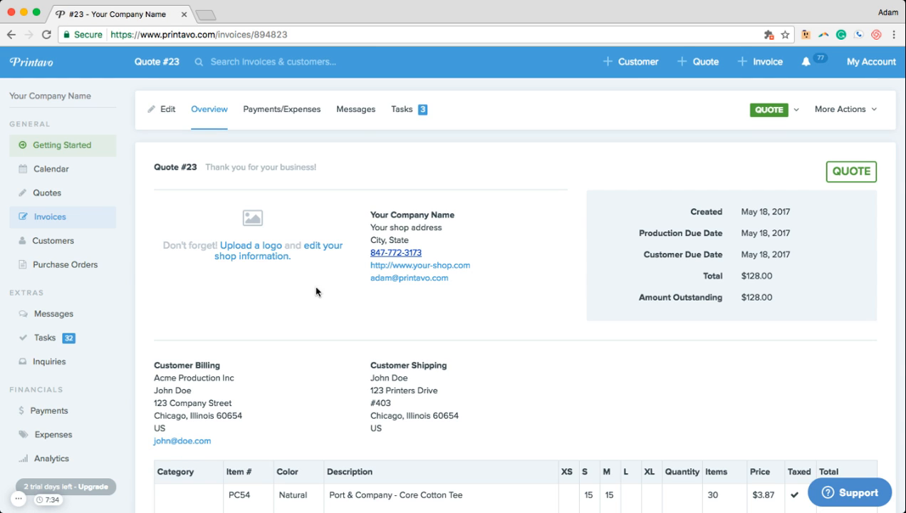
mouse_move(355, 109)
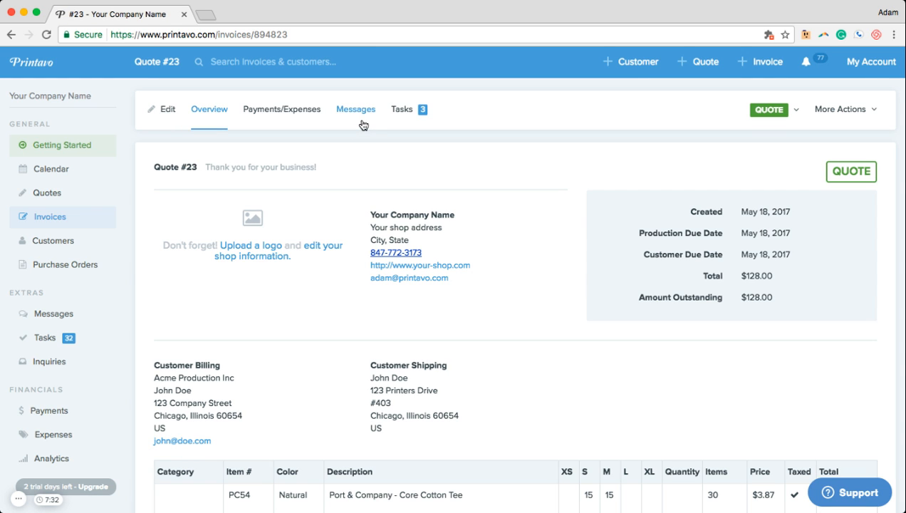
Open Quote #23's Public Invoice View from More Actions
click(841, 109)
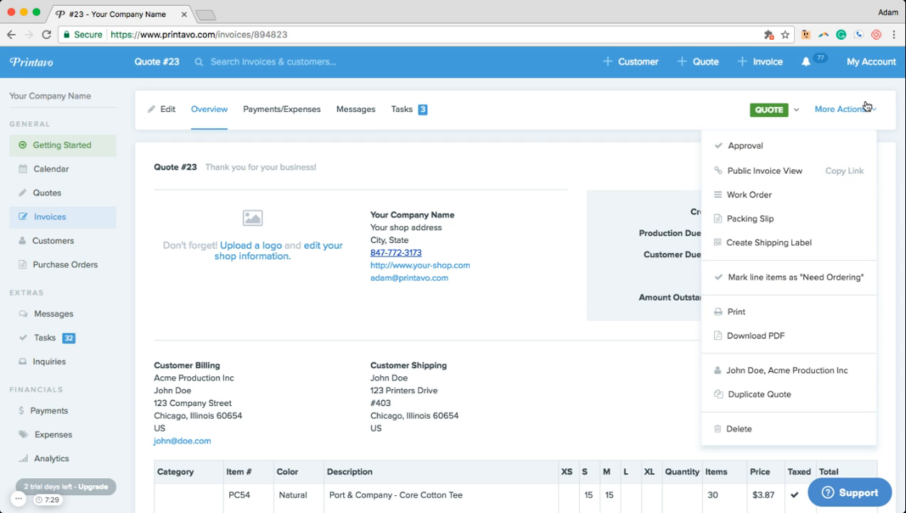
mouse_move(760, 170)
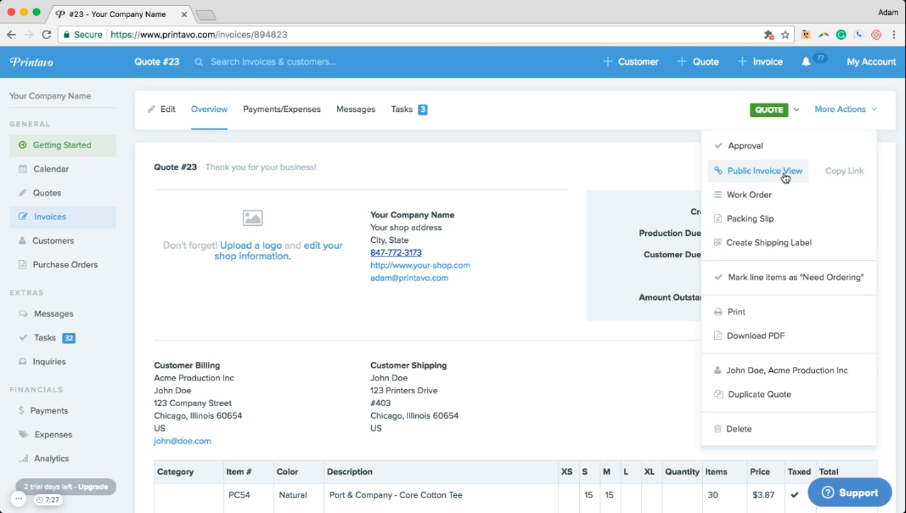
click(763, 171)
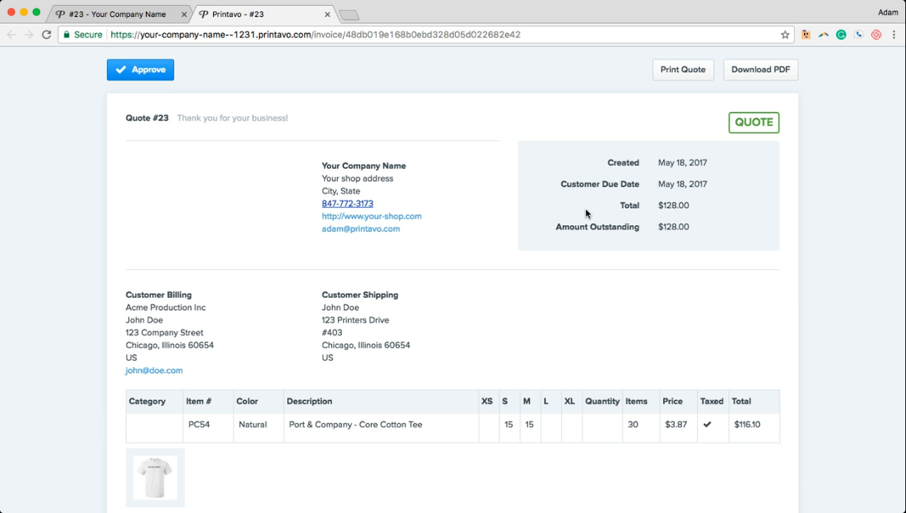
Preview the tee mockup, then approve the quote signed as John Doe
click(155, 477)
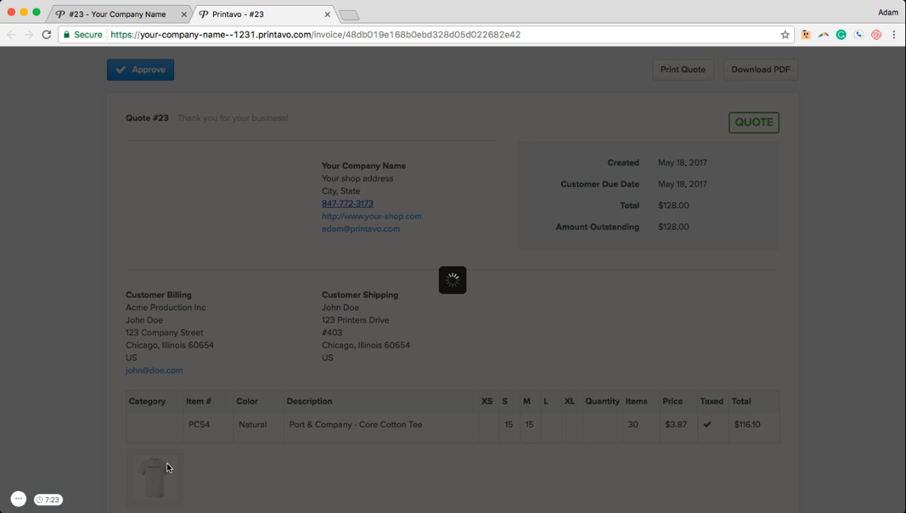
click(155, 479)
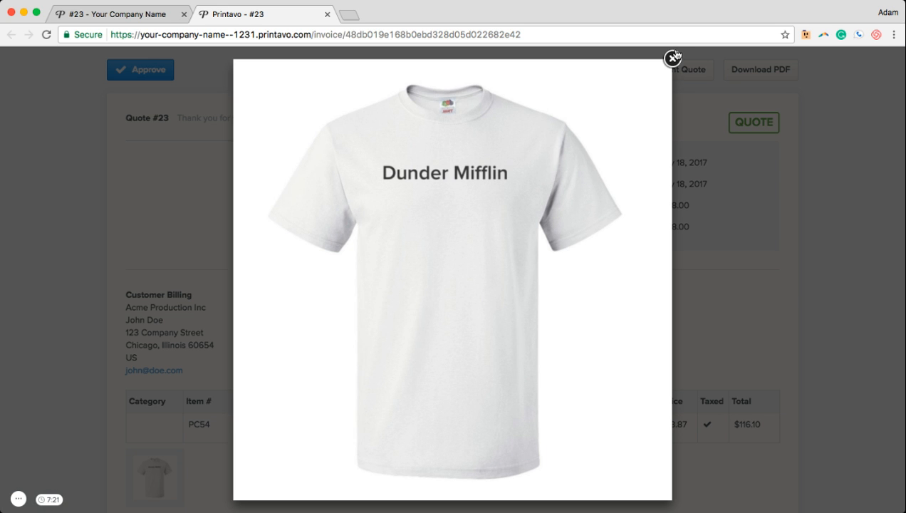
click(672, 57)
text(John Do)
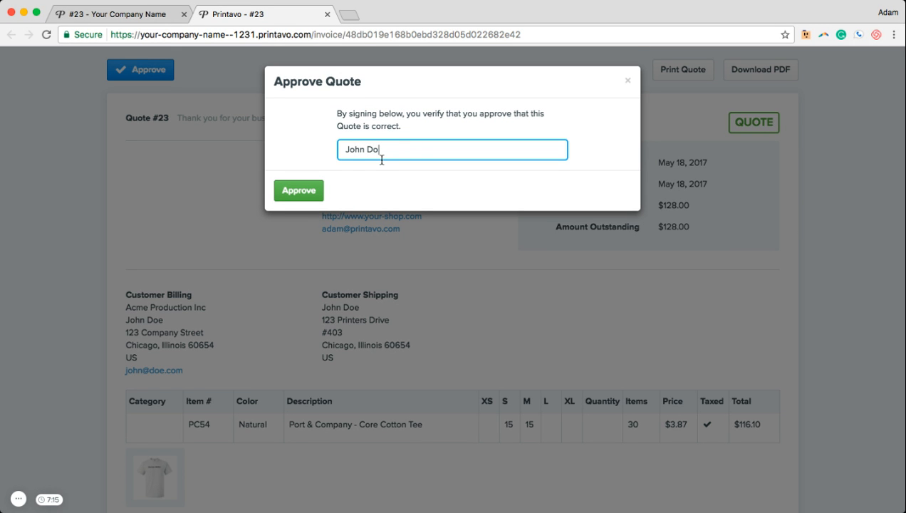
click(298, 190)
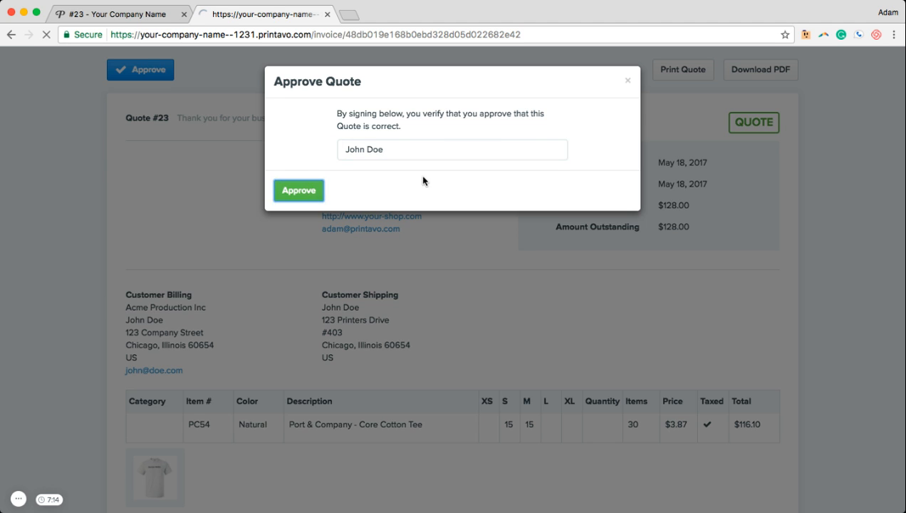
click(299, 190)
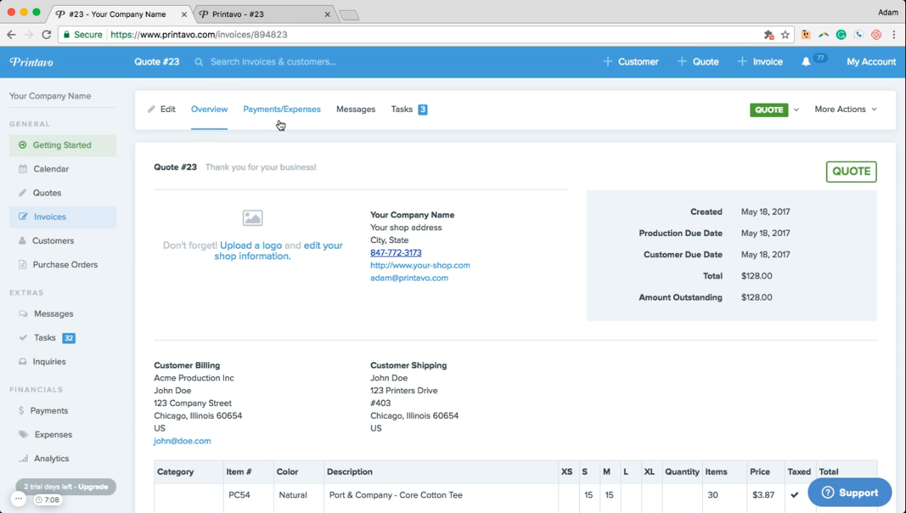
Check the Payments/Expenses tab showing no transactions, then open Analytics
click(282, 109)
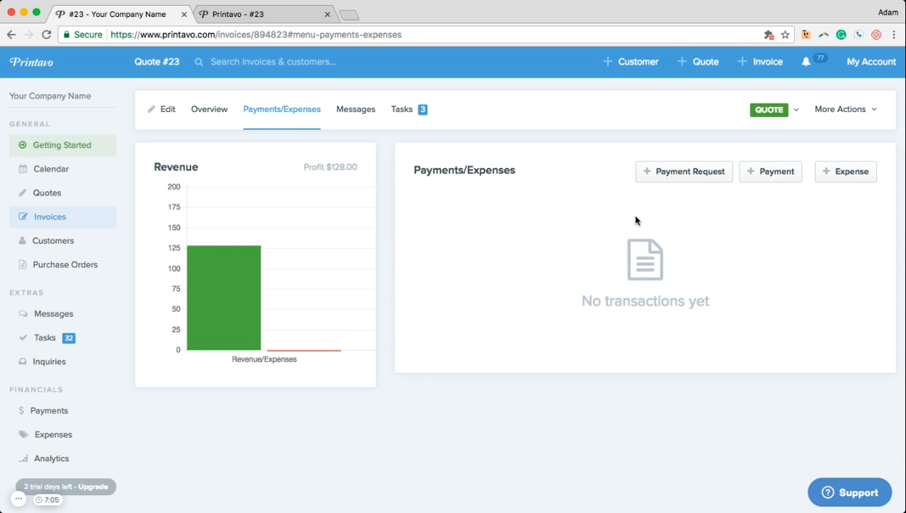
mouse_move(668, 207)
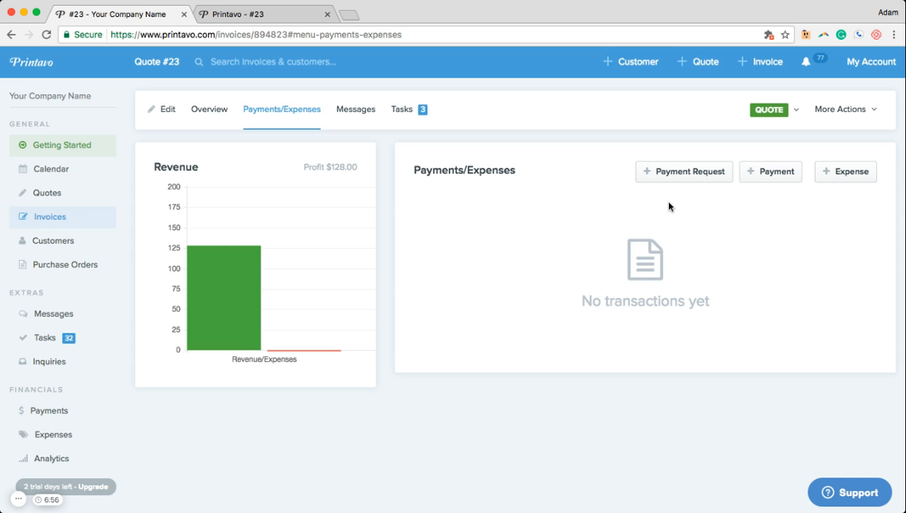
mouse_move(121, 451)
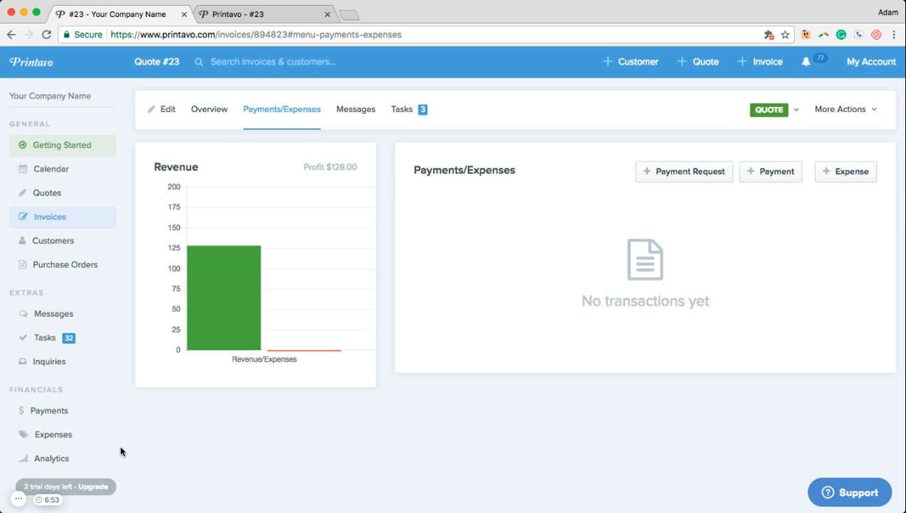
click(51, 458)
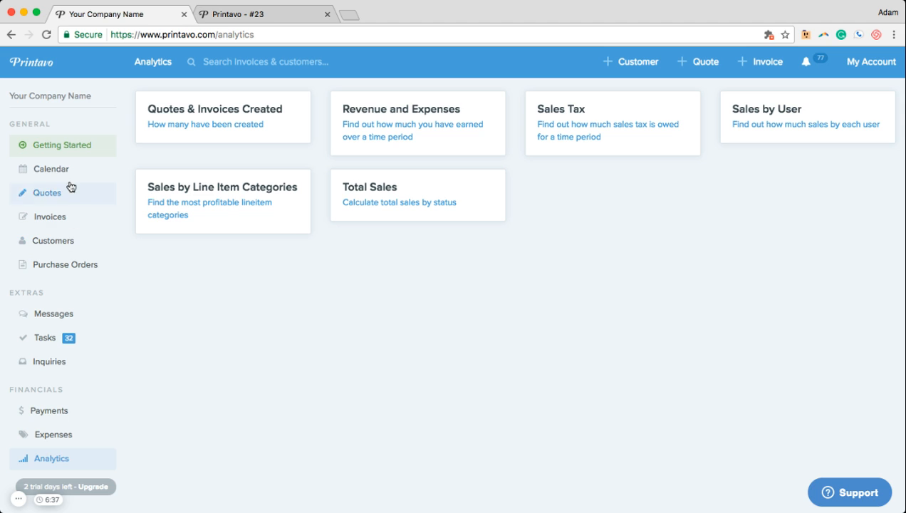
Open the production calendar from the left sidebar
click(51, 169)
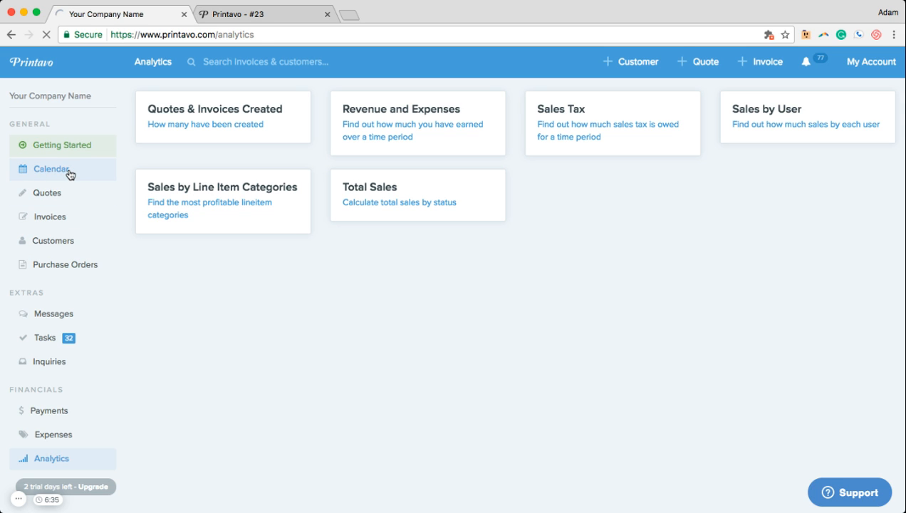
Open the May 2017 production calendar showing Quote #23 on the 18th
click(50, 169)
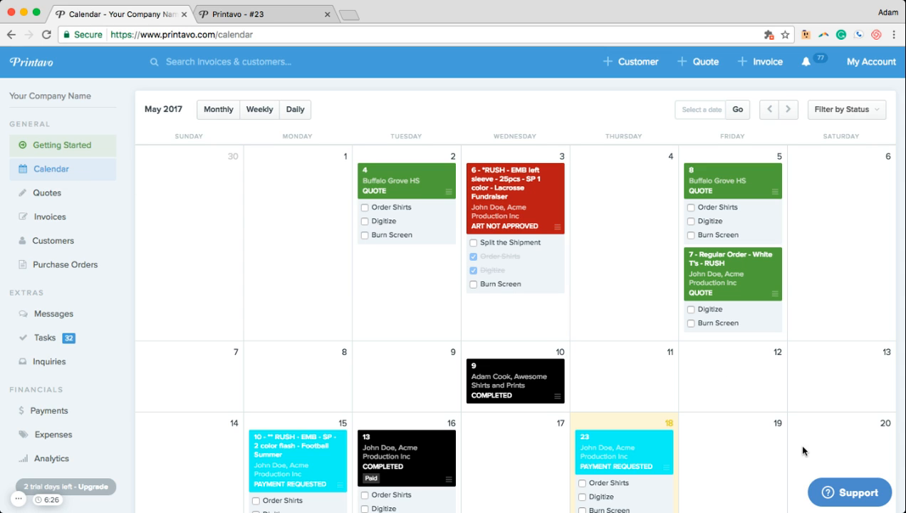
mouse_move(825, 478)
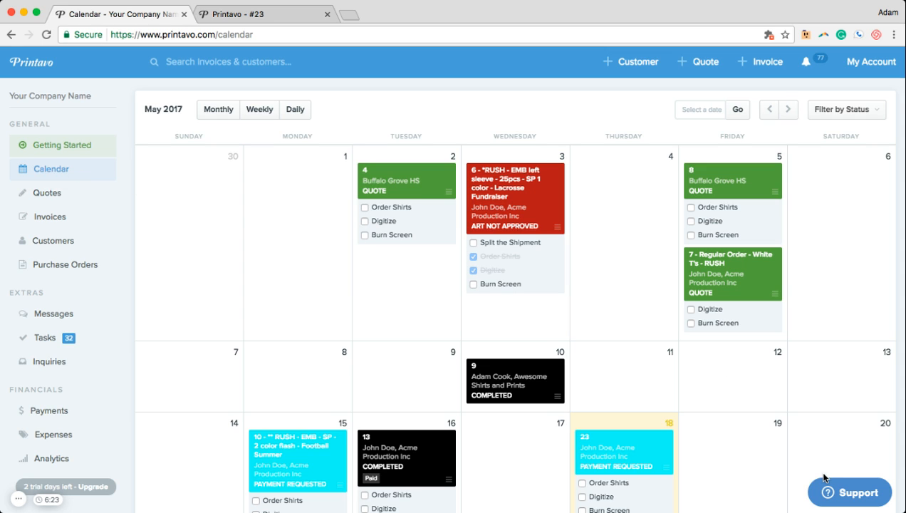